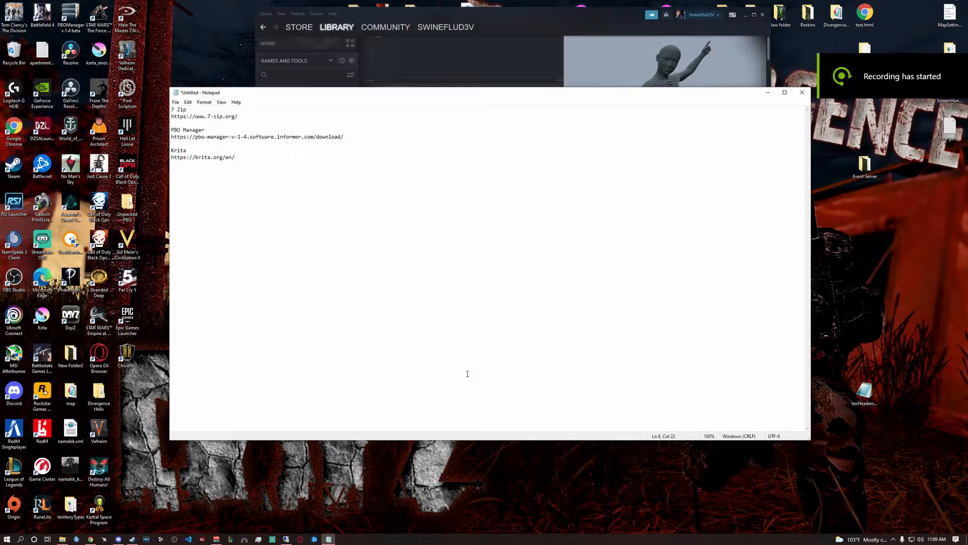
Select the Krita, 7-Zip and PBO Manager download links in the note
{"action": "key", "text": "ctrl+a"}
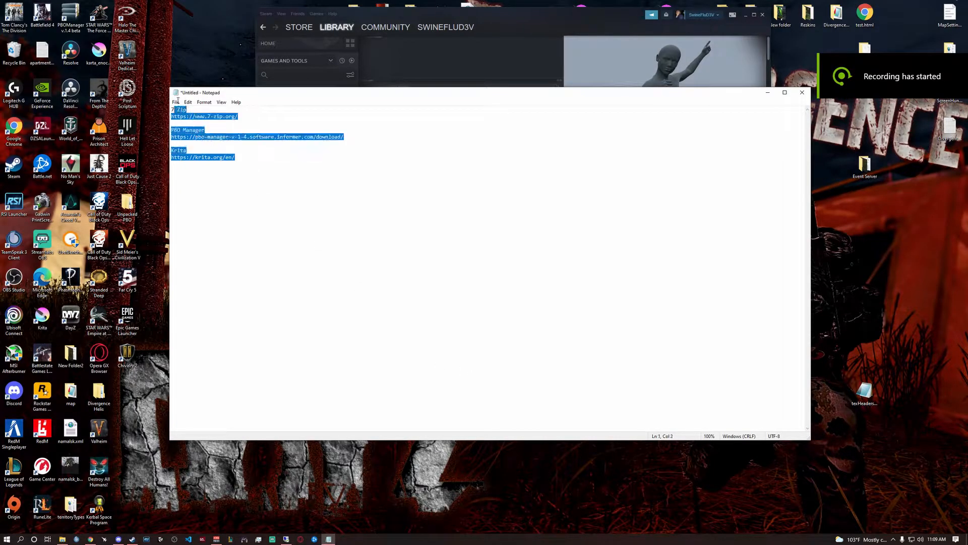
{"action": "left_click", "coordinate": [263, 177]}
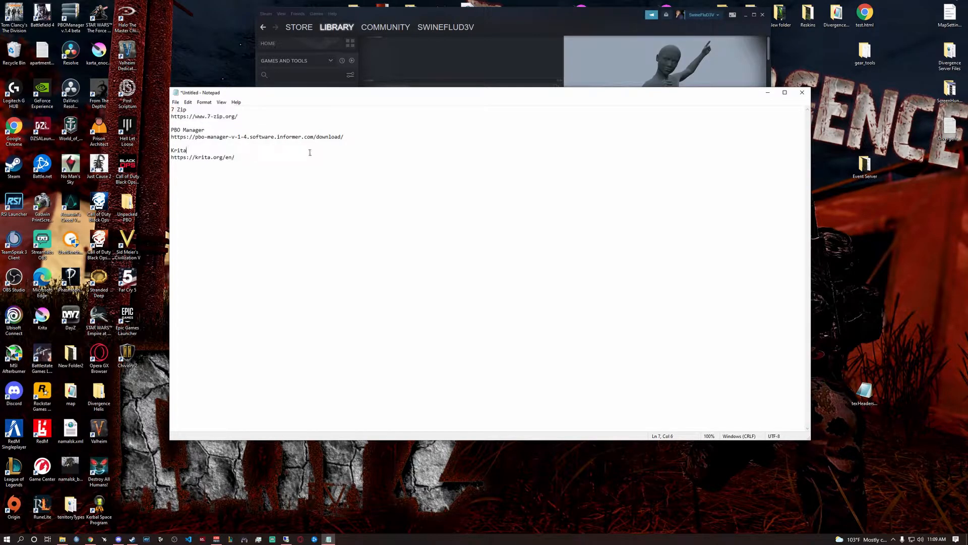
{"action": "left_click_drag", "start_coordinate": [171, 129], "coordinate": [344, 137]}
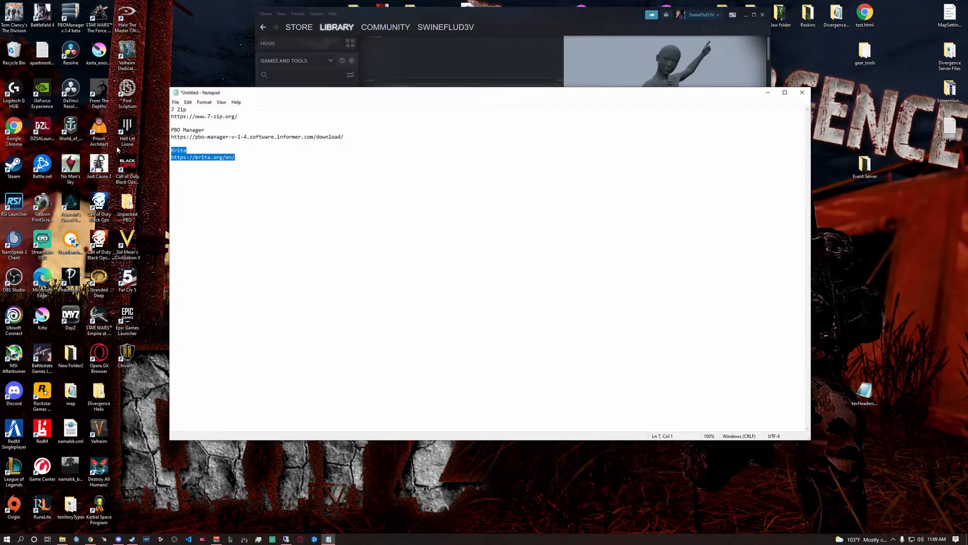
{"action": "left_click", "coordinate": [300, 170]}
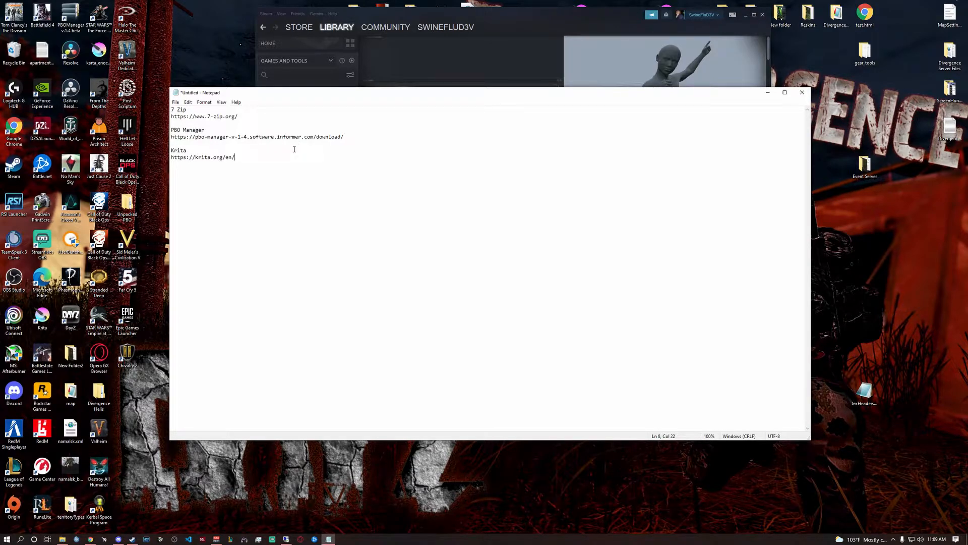
{"action": "mouse_move", "coordinate": [245, 92]}
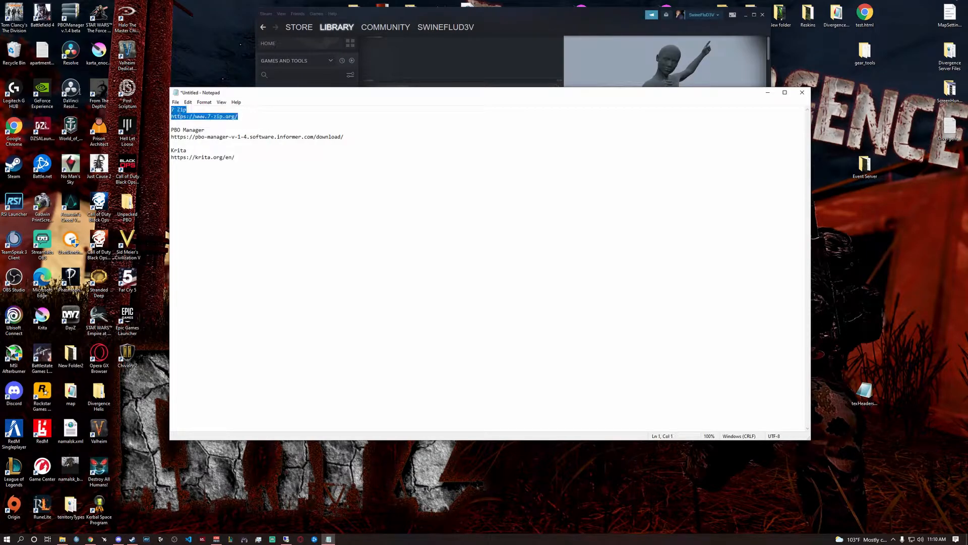
{"action": "left_click", "coordinate": [343, 137]}
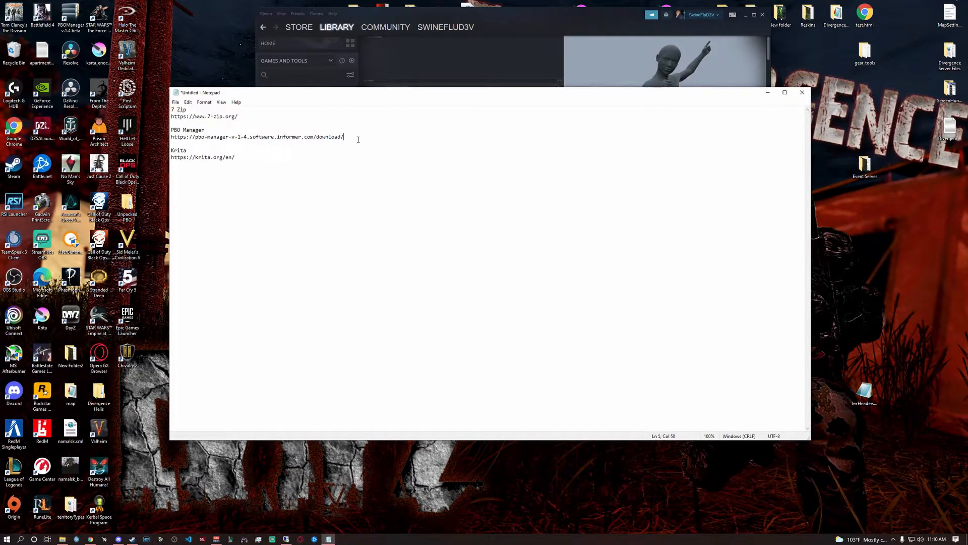
{"action": "triple_click", "coordinate": [202, 157]}
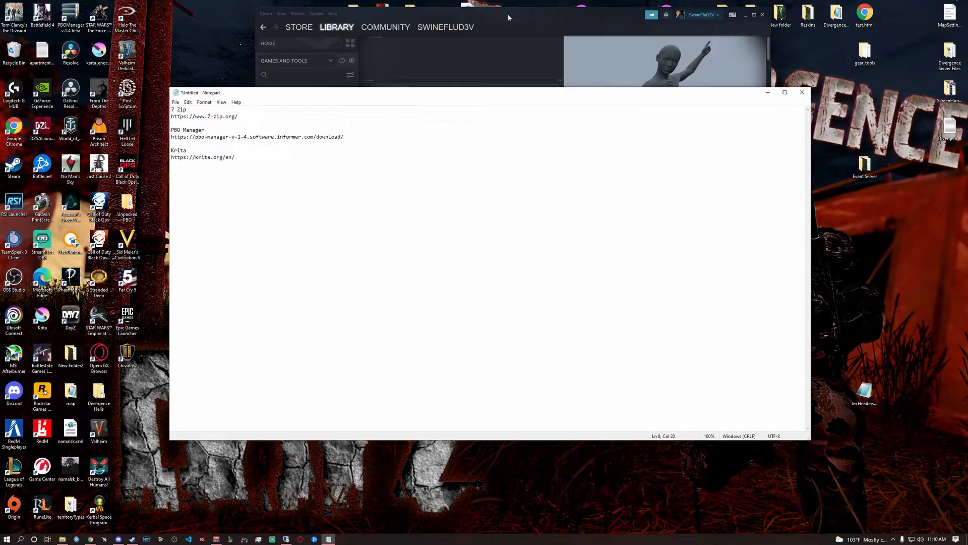
Browse DayZ's local files from the Steam library and enter the Addons folder
{"action": "left_click", "coordinate": [286, 134]}
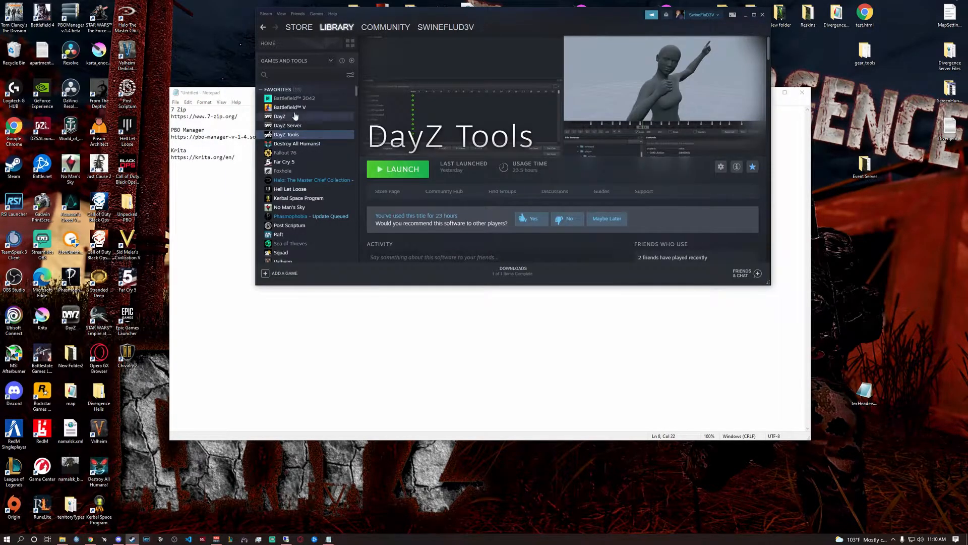
{"action": "right_click", "coordinate": [286, 134]}
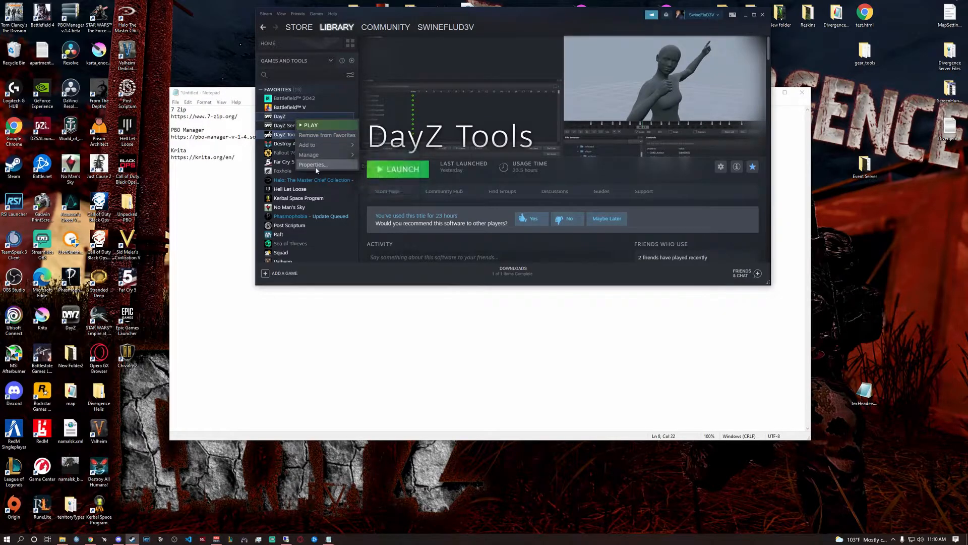
{"action": "left_click", "coordinate": [312, 164]}
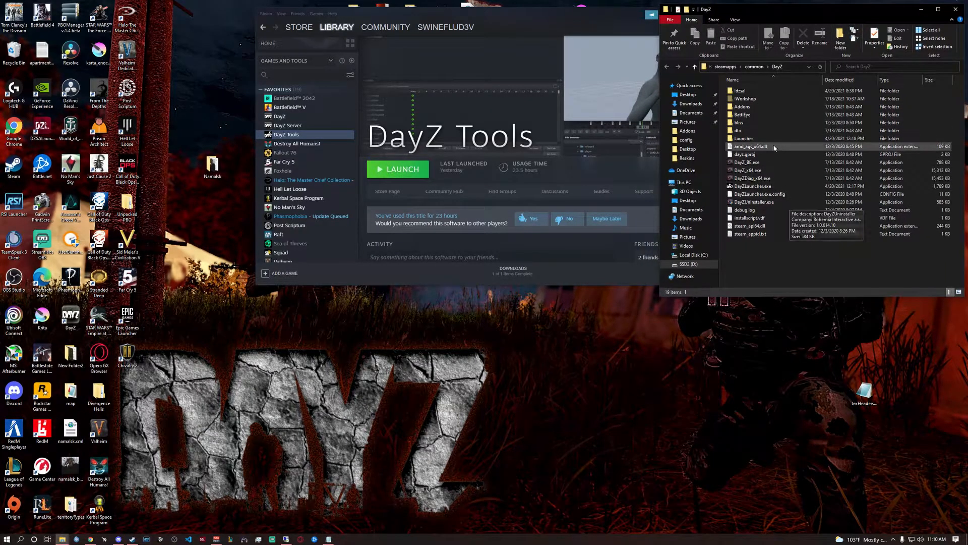
{"action": "double_click", "coordinate": [743, 122]}
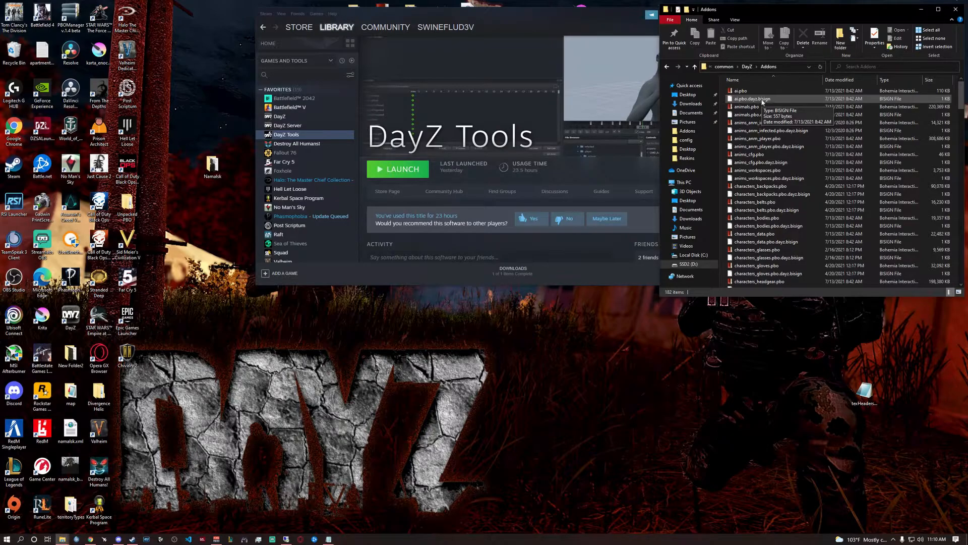
{"action": "mouse_move", "coordinate": [751, 106]}
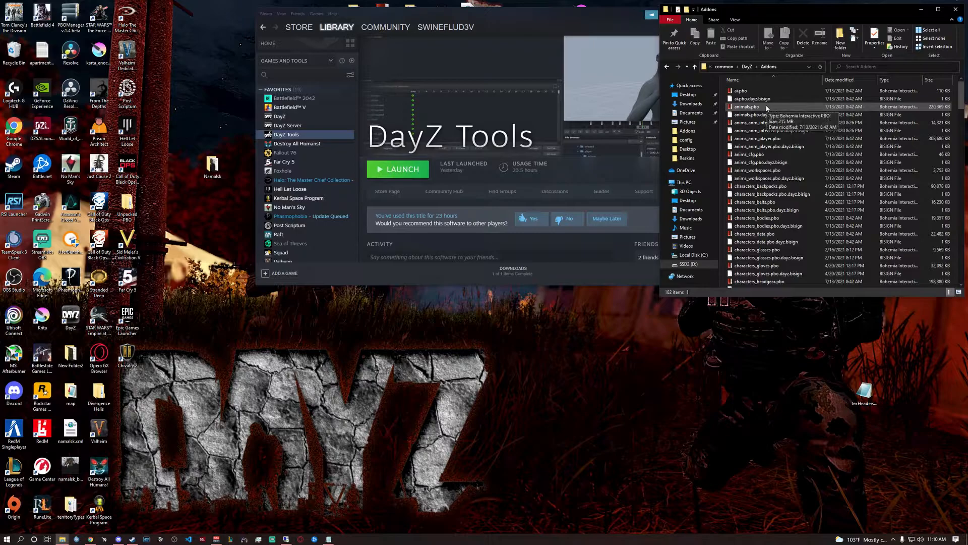
{"action": "mouse_move", "coordinate": [568, 24]}
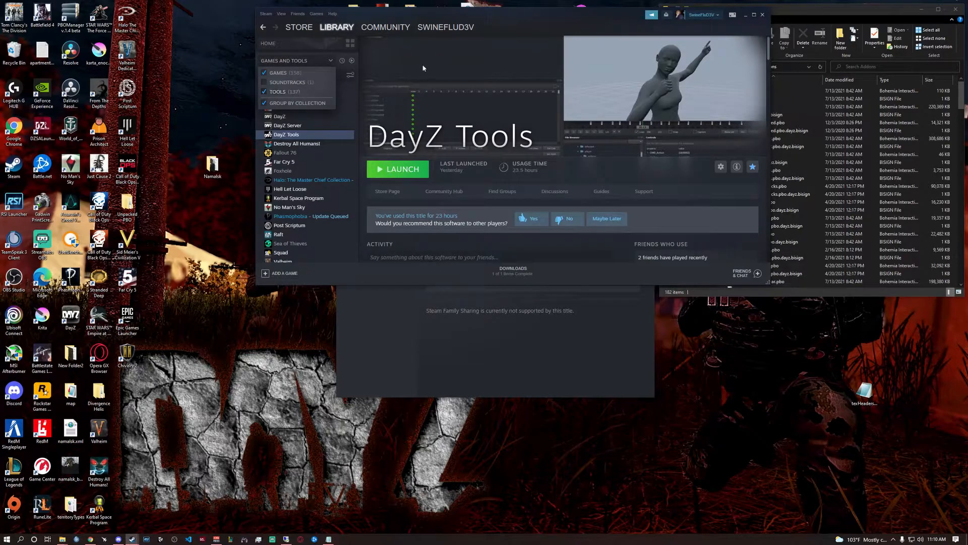
Browse DayZ Tools' local files from its Steam properties to open the install folder
{"action": "left_click", "coordinate": [720, 166]}
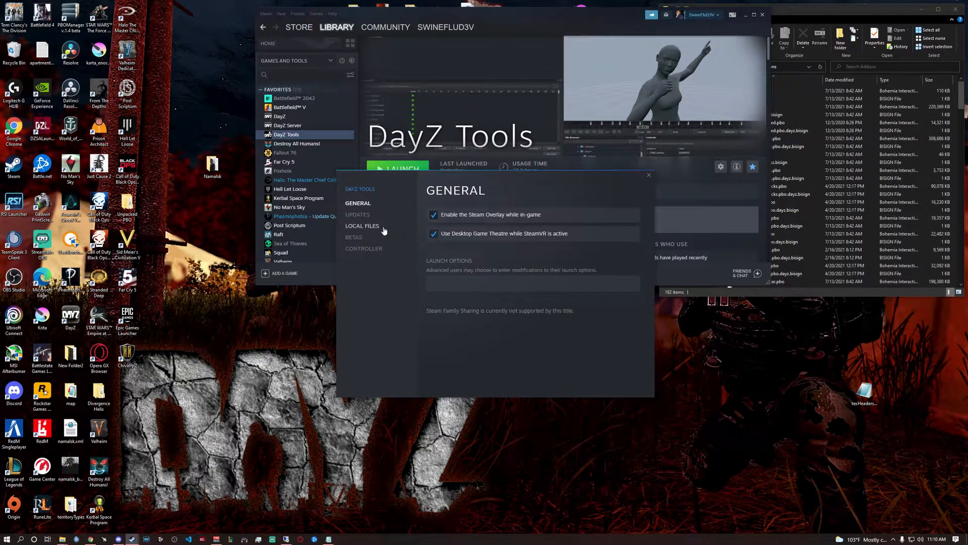
{"action": "left_click", "coordinate": [362, 225]}
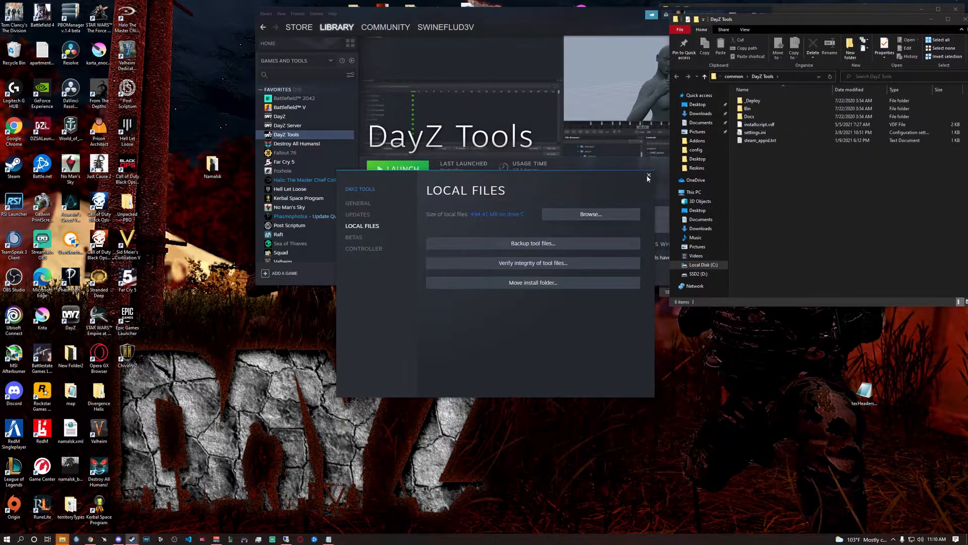
{"action": "left_click", "coordinate": [649, 177]}
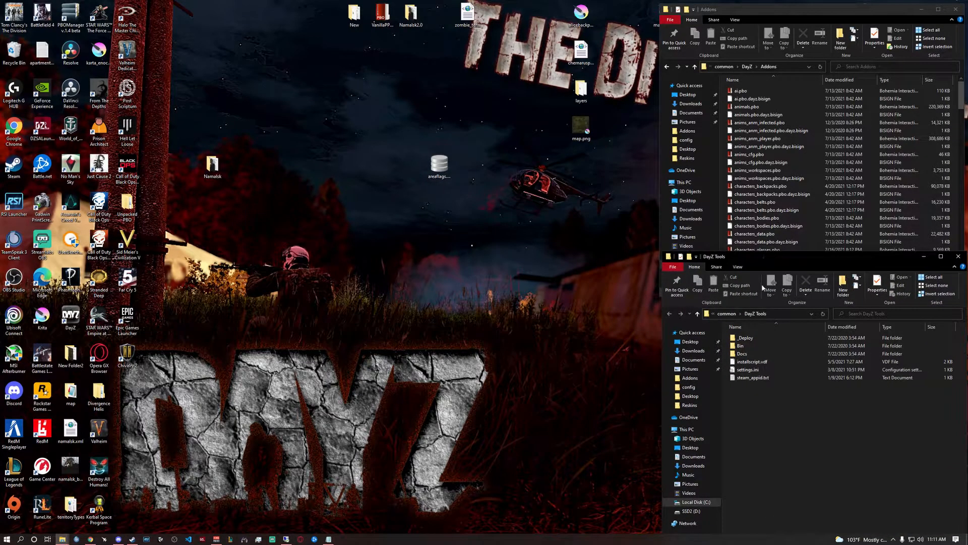
{"action": "mouse_move", "coordinate": [741, 346]}
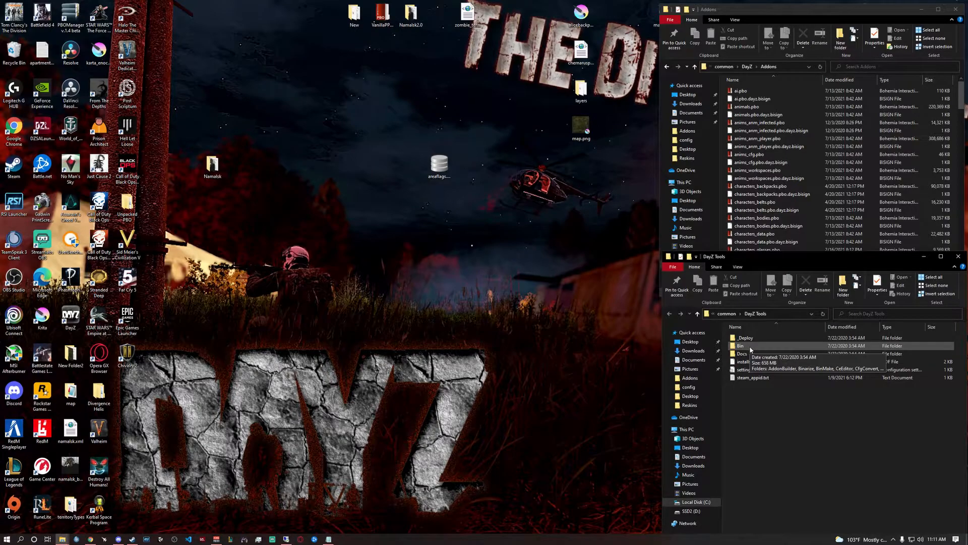
Launch TexView from Bin > ImageToPAA and create a desktop folder named Skins
{"action": "double_click", "coordinate": [743, 345]}
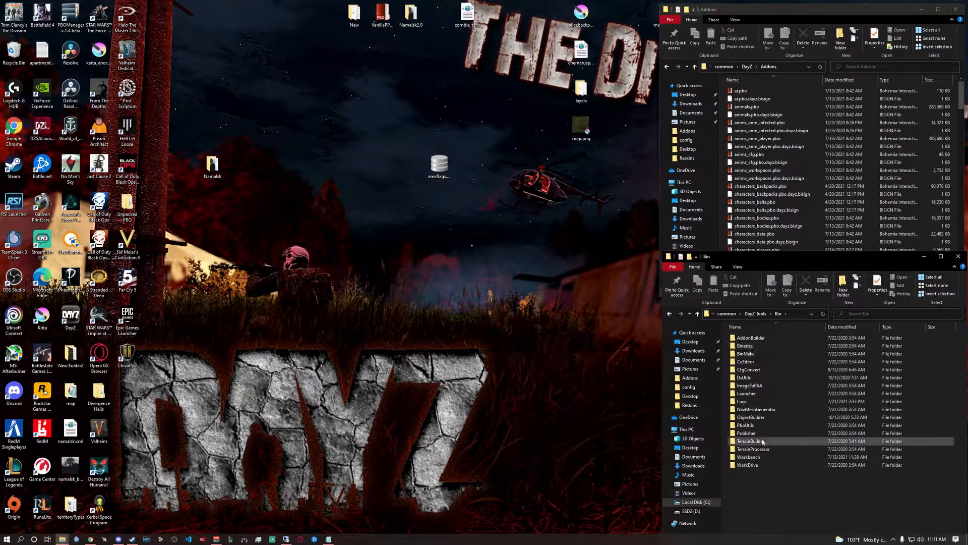
{"action": "double_click", "coordinate": [750, 384]}
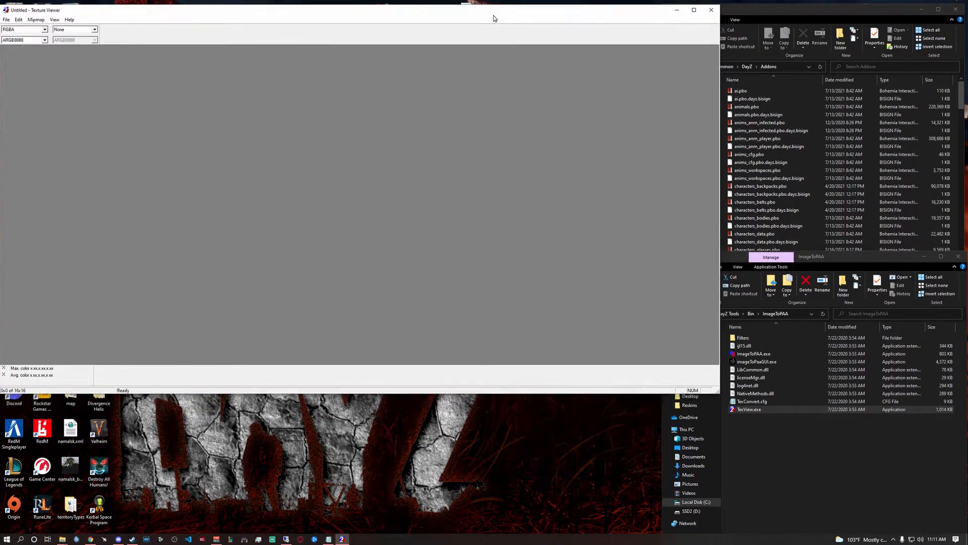
{"action": "mouse_move", "coordinate": [597, 458]}
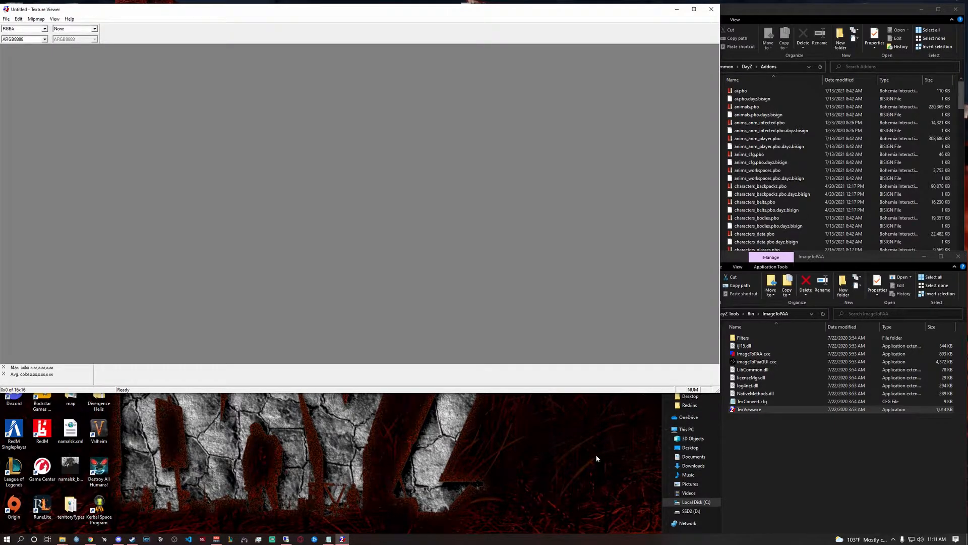
{"action": "right_click", "coordinate": [597, 458]}
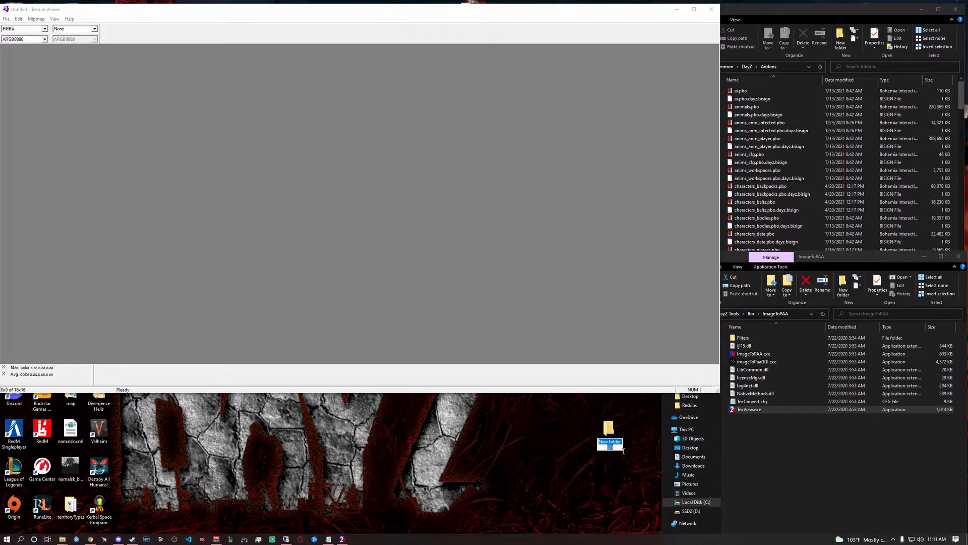
{"action": "type", "text": "Skins"}
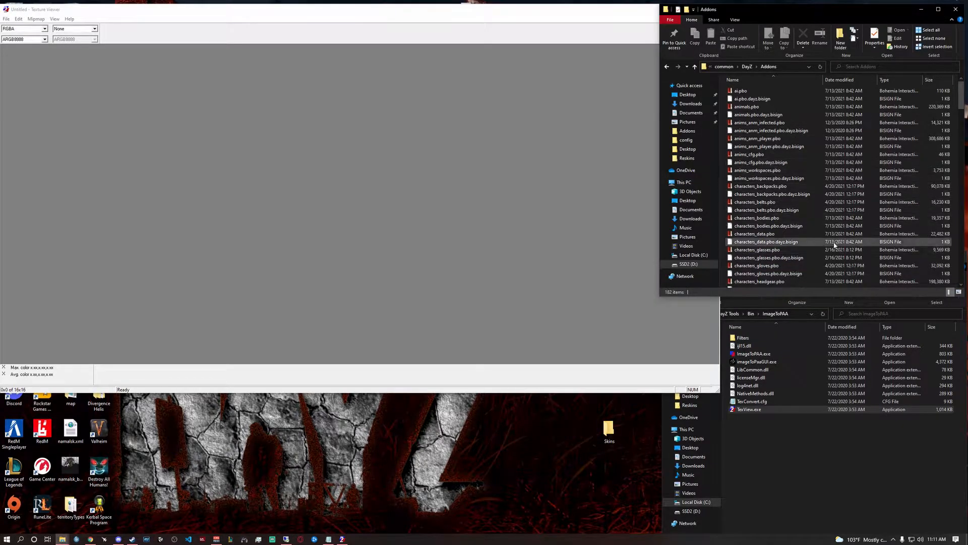
Open characters_masks.pbo from Addons in PBO Manager and expand its data folder
{"action": "scroll", "scroll_direction": "down", "scroll_amount": 3}
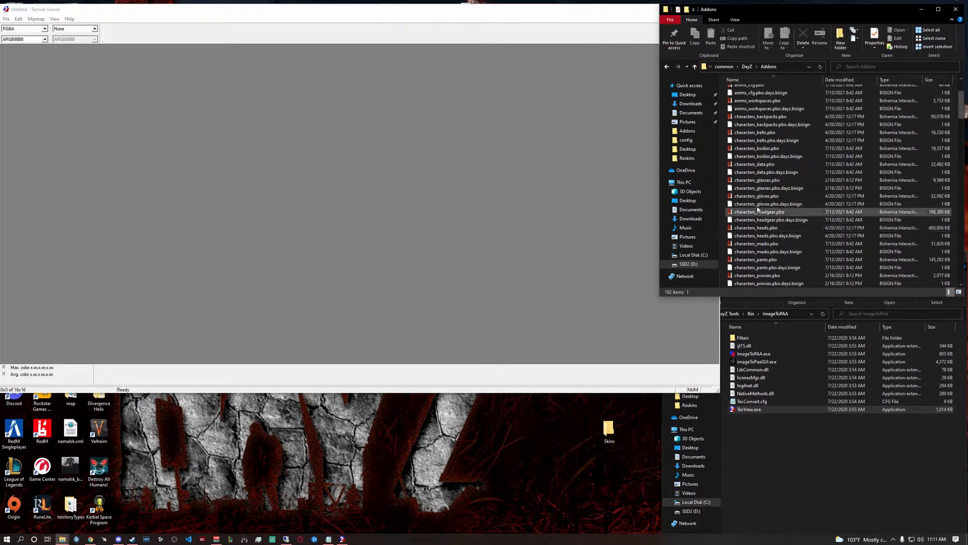
{"action": "left_click", "coordinate": [757, 195]}
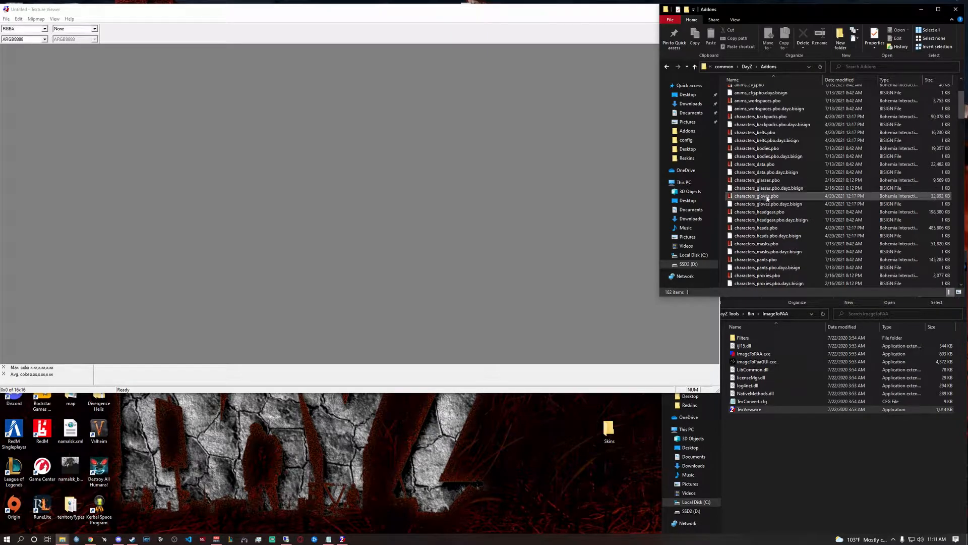
{"action": "left_click", "coordinate": [770, 188]}
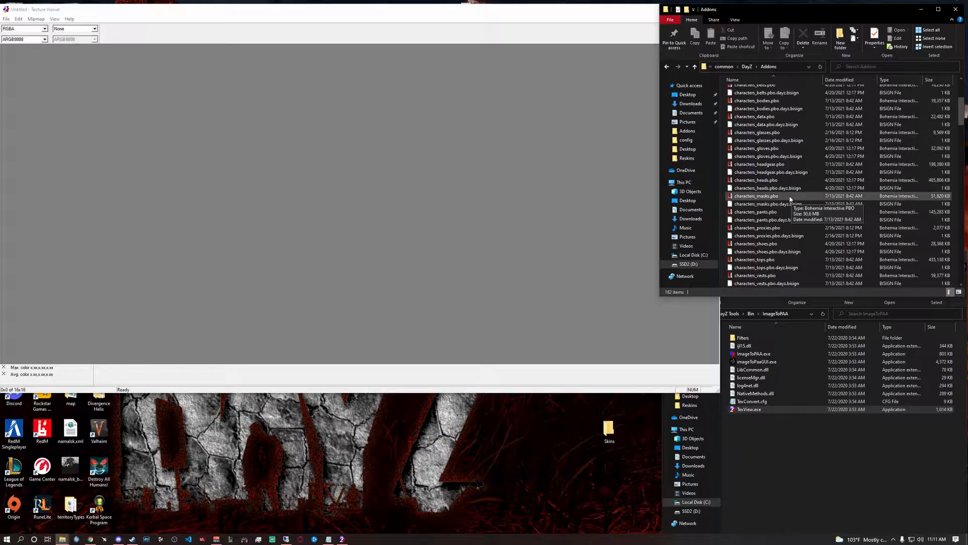
{"action": "double_click", "coordinate": [756, 196]}
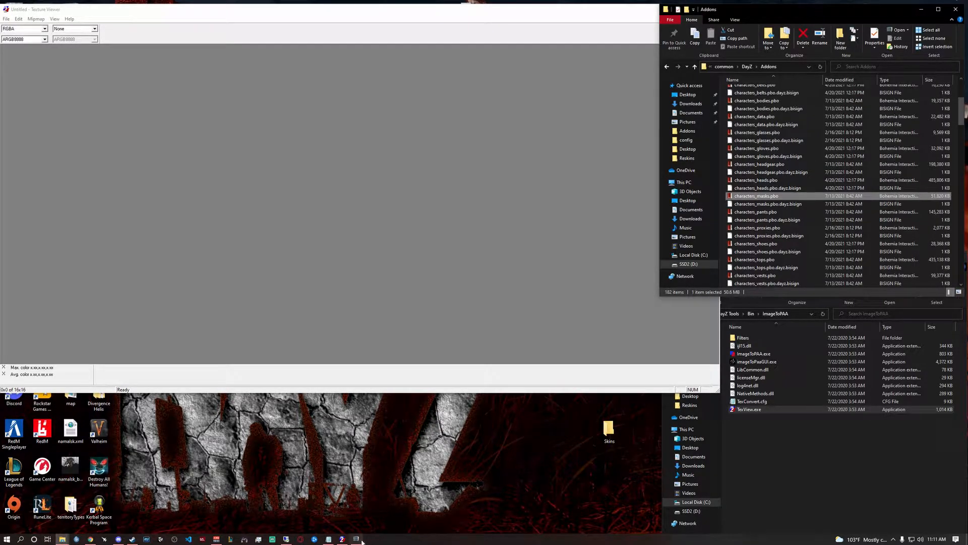
{"action": "double_click", "coordinate": [756, 195]}
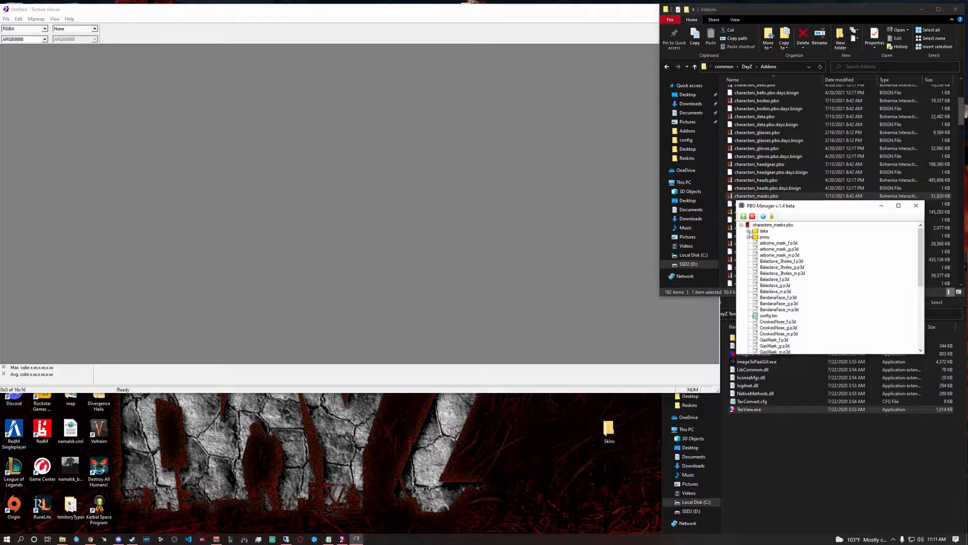
{"action": "left_click", "coordinate": [749, 231]}
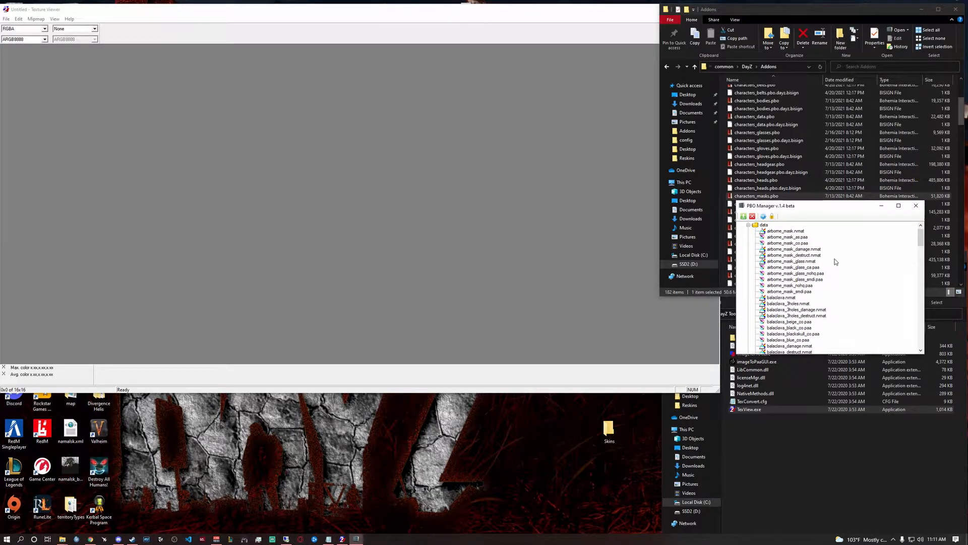
{"action": "scroll", "scroll_direction": "down", "scroll_amount": 3}
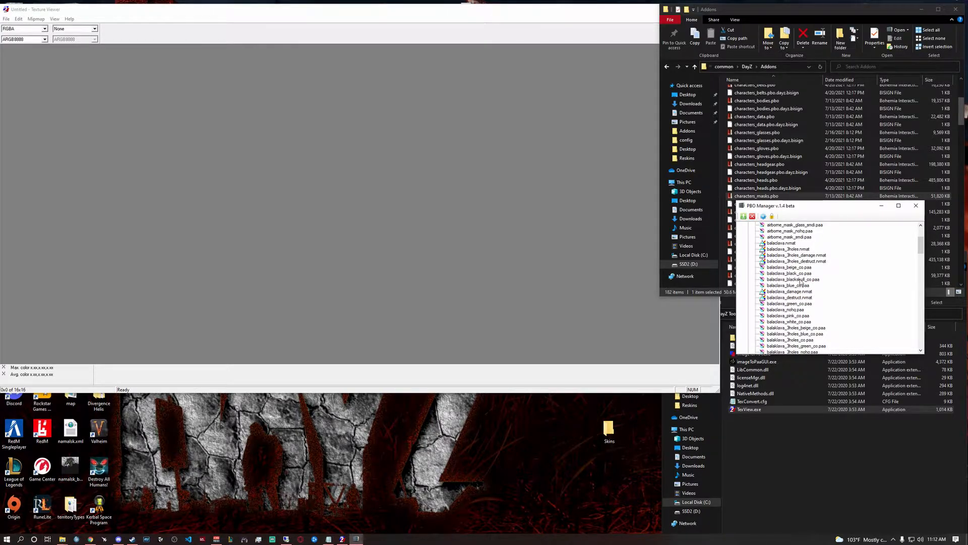
Load balaclava_blackskull_co.paa from the masks archive into Texture Viewer
{"action": "left_click", "coordinate": [792, 278]}
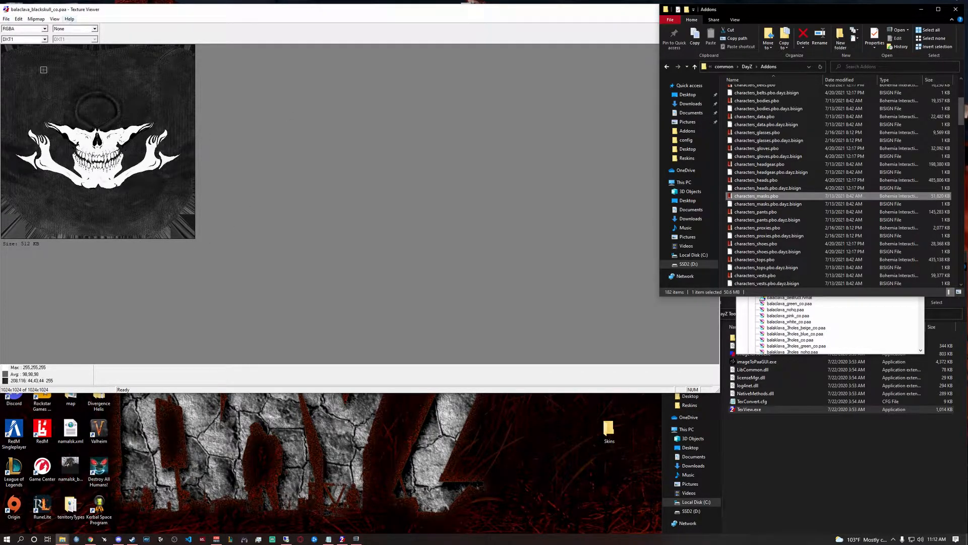
Save the skull texture as balaclava_blackskull_co.png in the desktop Skins folder
{"action": "left_click", "coordinate": [6, 19]}
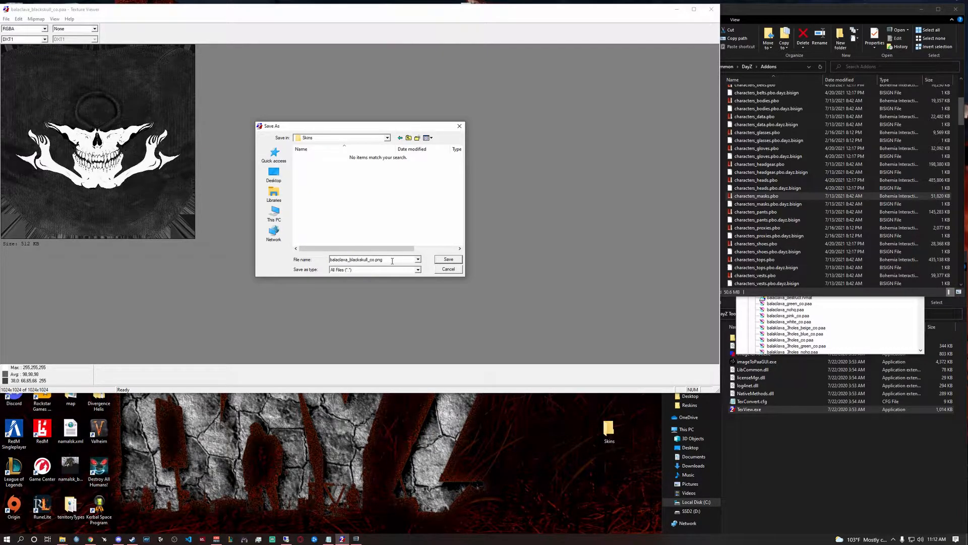
{"action": "left_click", "coordinate": [448, 259]}
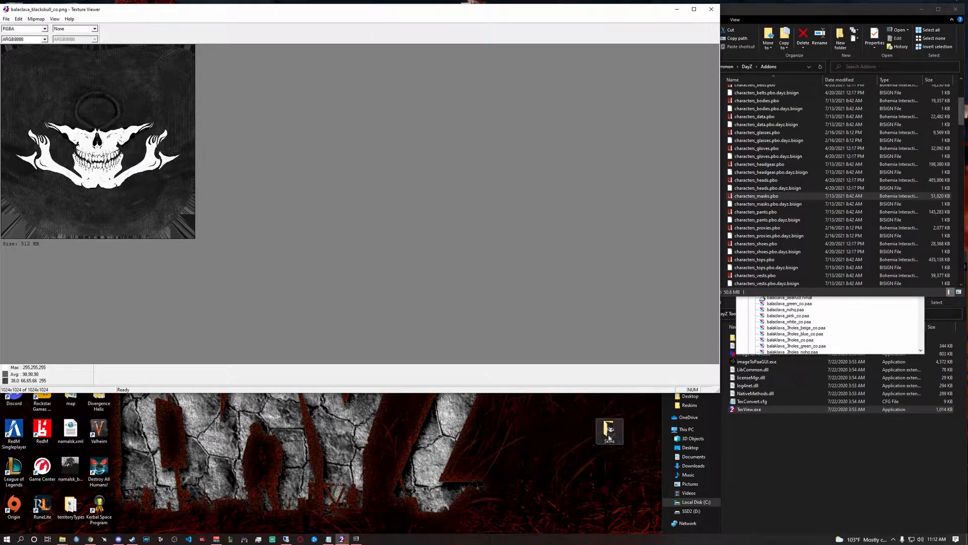
Open the desktop Skins folder and load balaclava_blackskull_co.png in Krita
{"action": "double_click", "coordinate": [609, 430]}
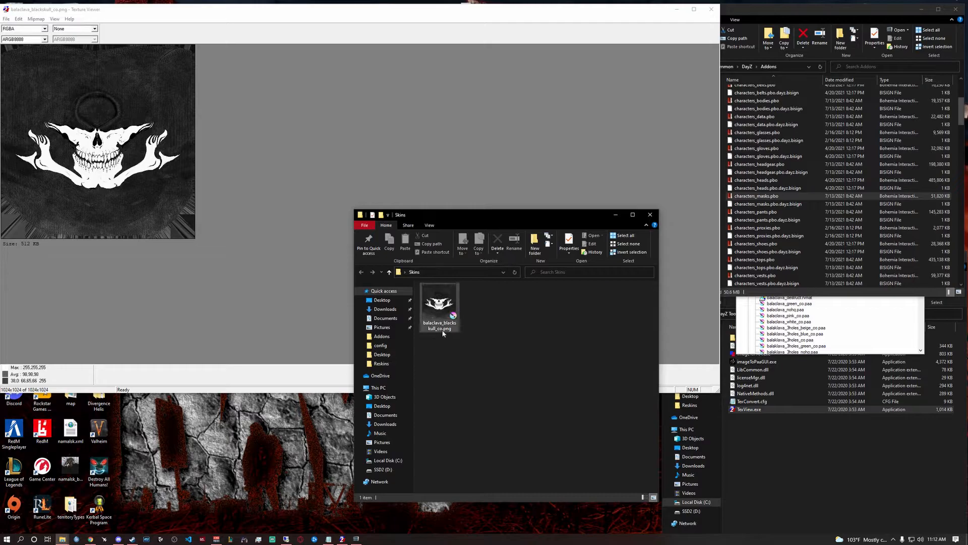
{"action": "left_click", "coordinate": [439, 302]}
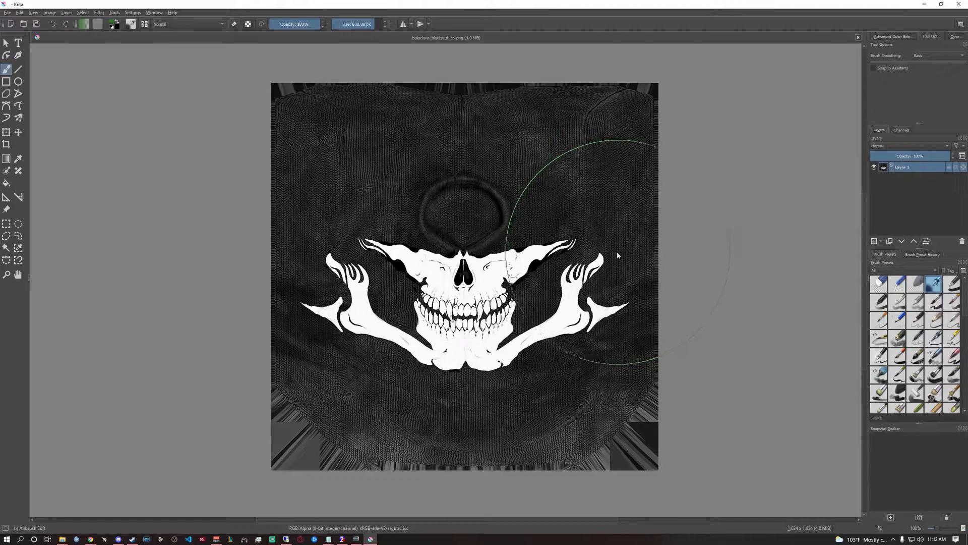
{"action": "mouse_move", "coordinate": [610, 256]}
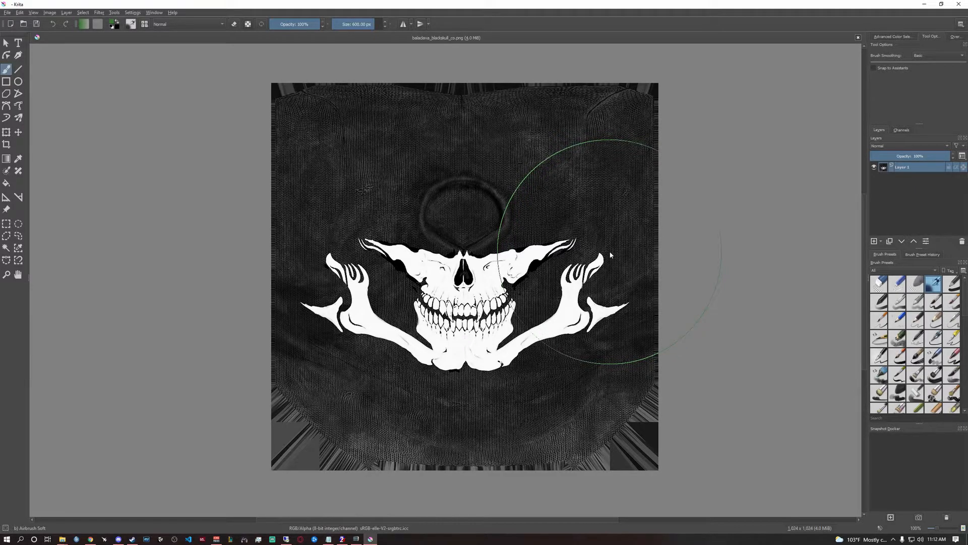
{"action": "mouse_move", "coordinate": [41, 167]}
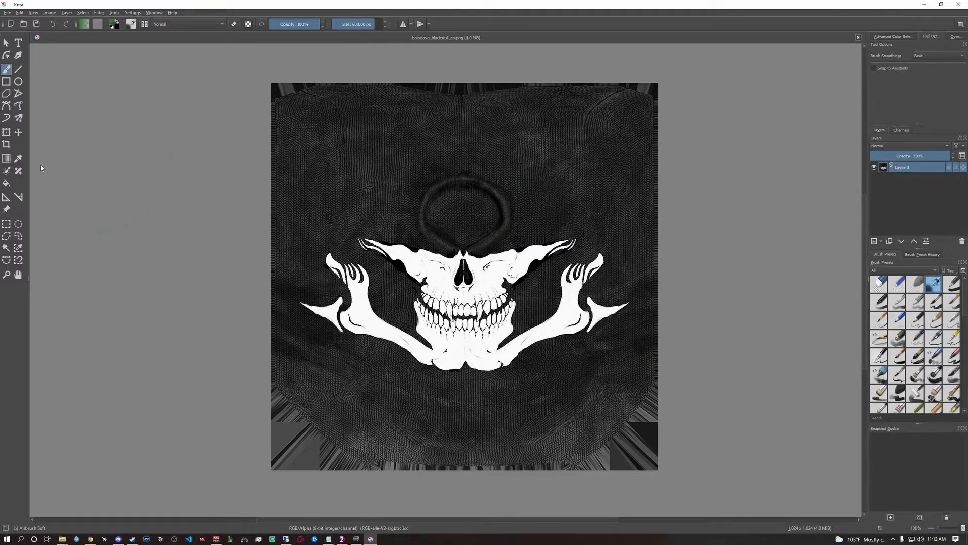
{"action": "mouse_move", "coordinate": [21, 251]}
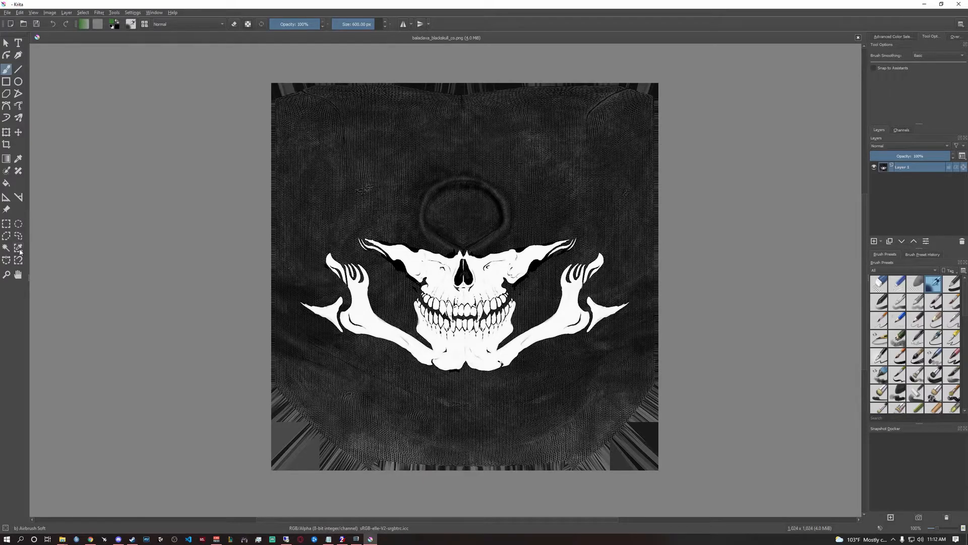
Select the white skull and bones with the Similar Color Selection tool
{"action": "left_click", "coordinate": [19, 248]}
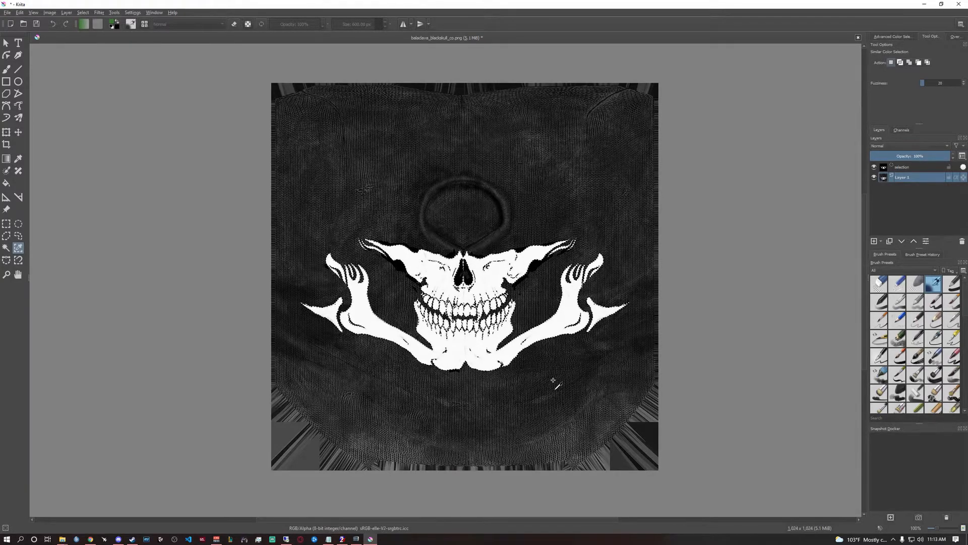
Cut the skull selection to a new layer, fill it green, and show Layer 1 beneath
{"action": "right_click", "coordinate": [553, 382]}
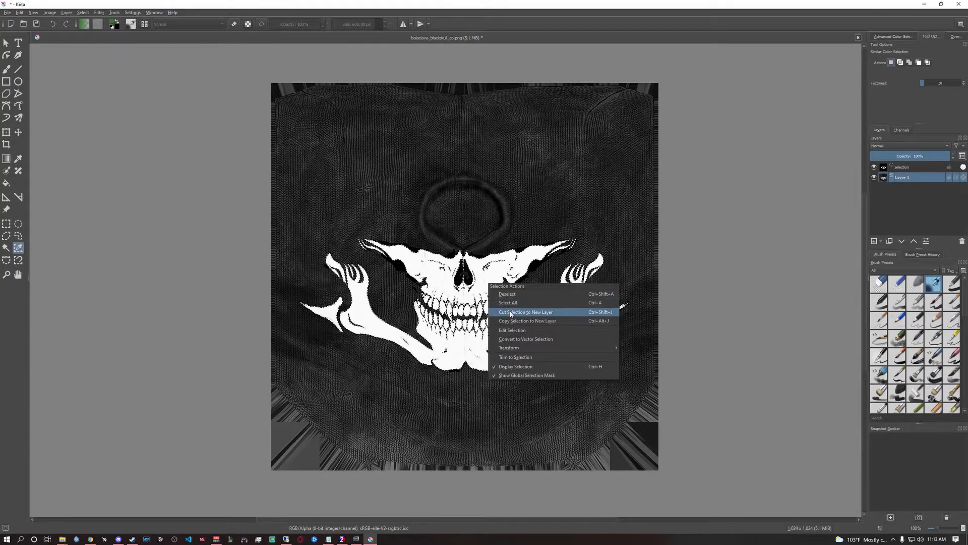
{"action": "left_click", "coordinate": [526, 312]}
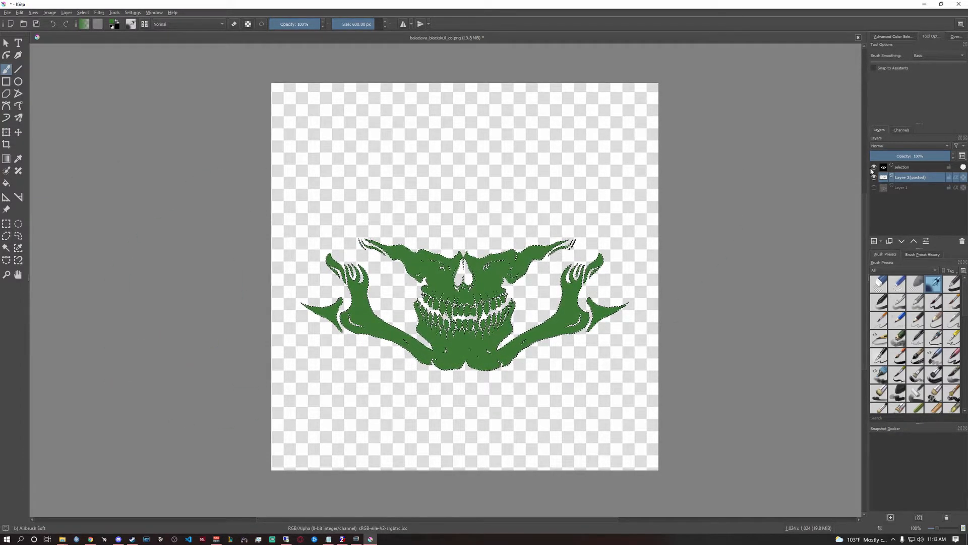
{"action": "left_click", "coordinate": [873, 188]}
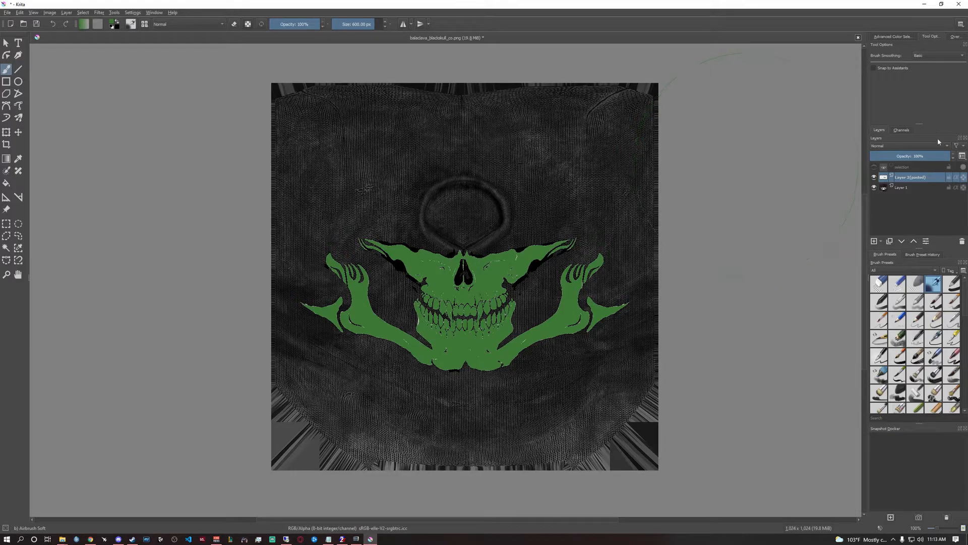
{"action": "mouse_move", "coordinate": [910, 177]}
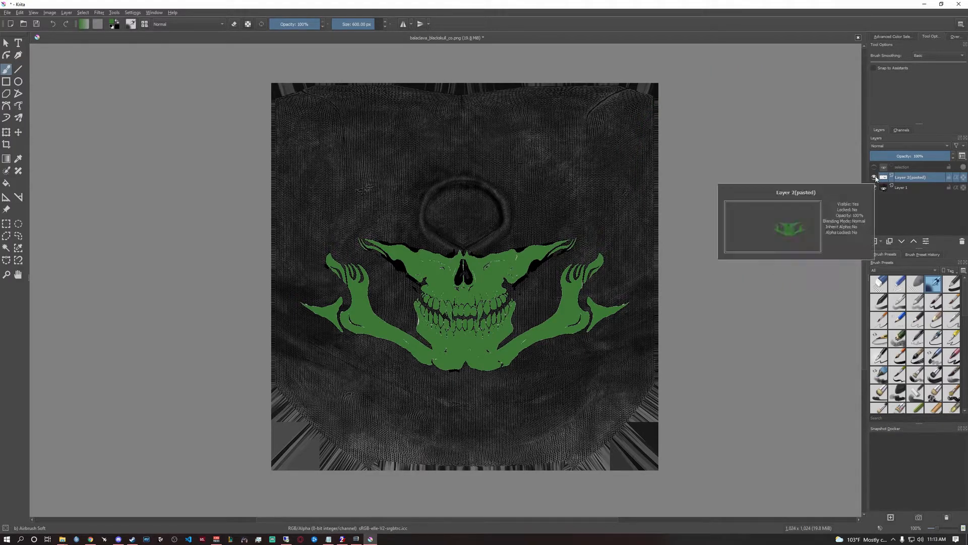
{"action": "left_click", "coordinate": [874, 167]}
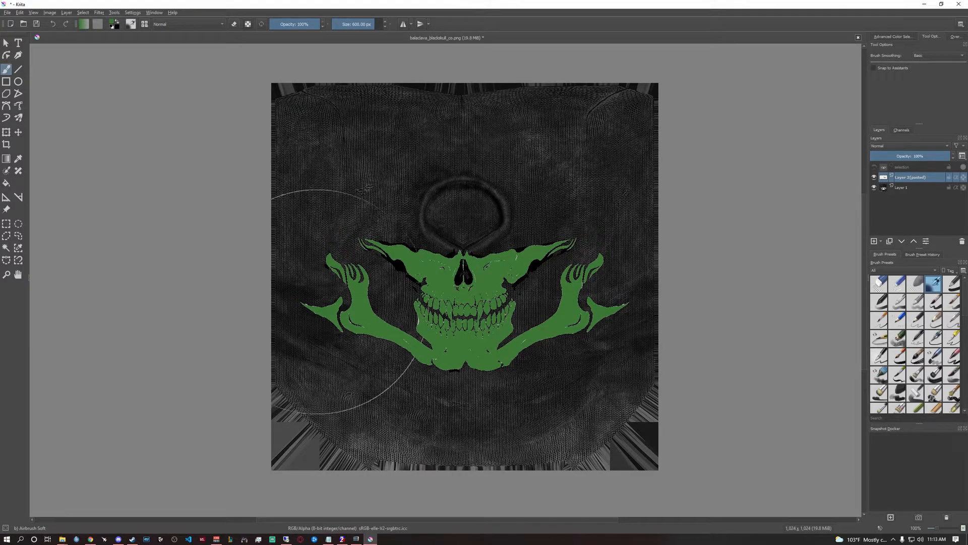
{"action": "right_click", "coordinate": [911, 177]}
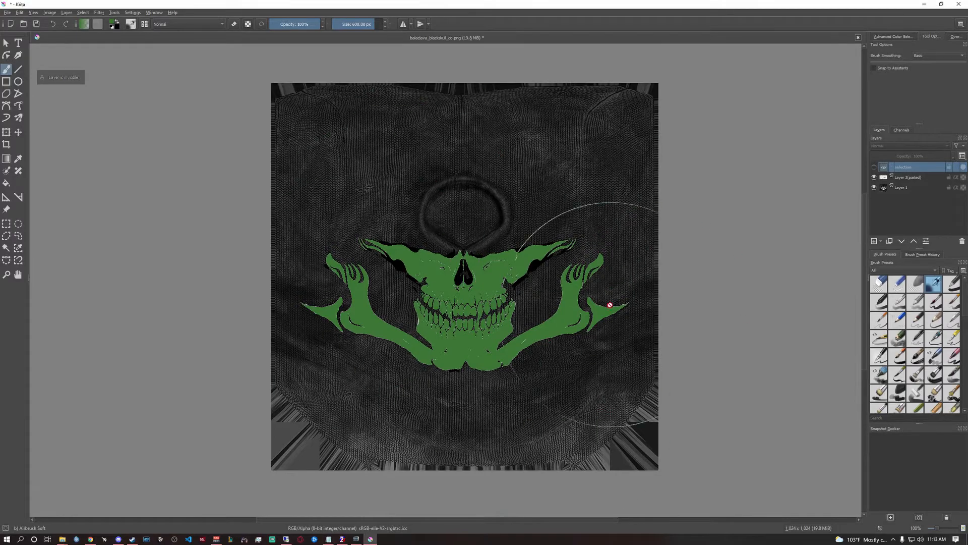
{"action": "mouse_move", "coordinate": [729, 157]}
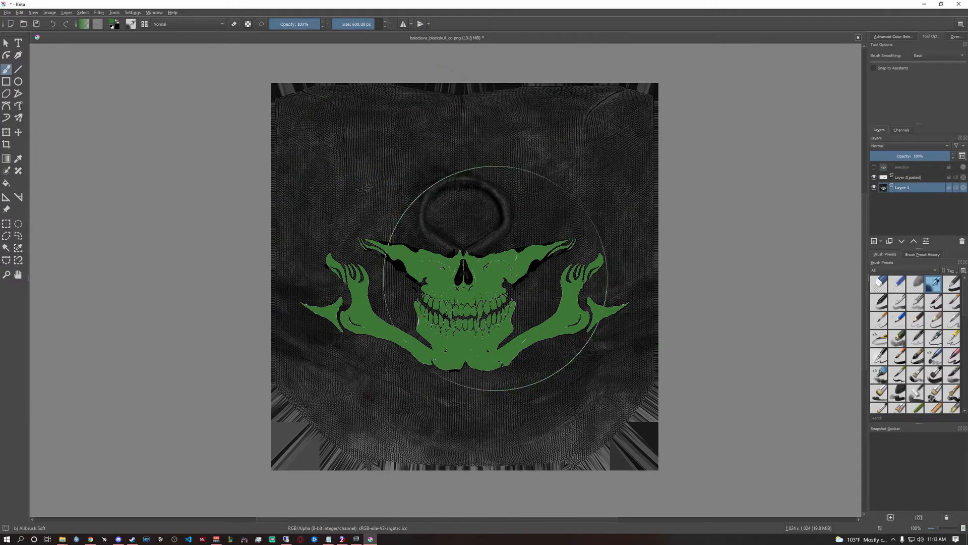
{"action": "left_click", "coordinate": [7, 12]}
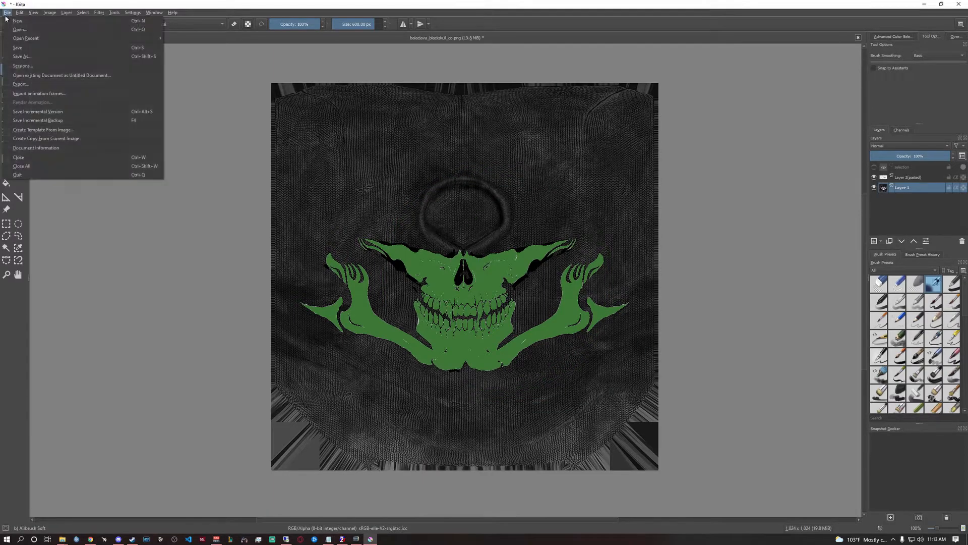
Overwrite balaclava_blackskull_co.png in Skins with the green edit and reload it in Texture Viewer
{"action": "left_click", "coordinate": [22, 56]}
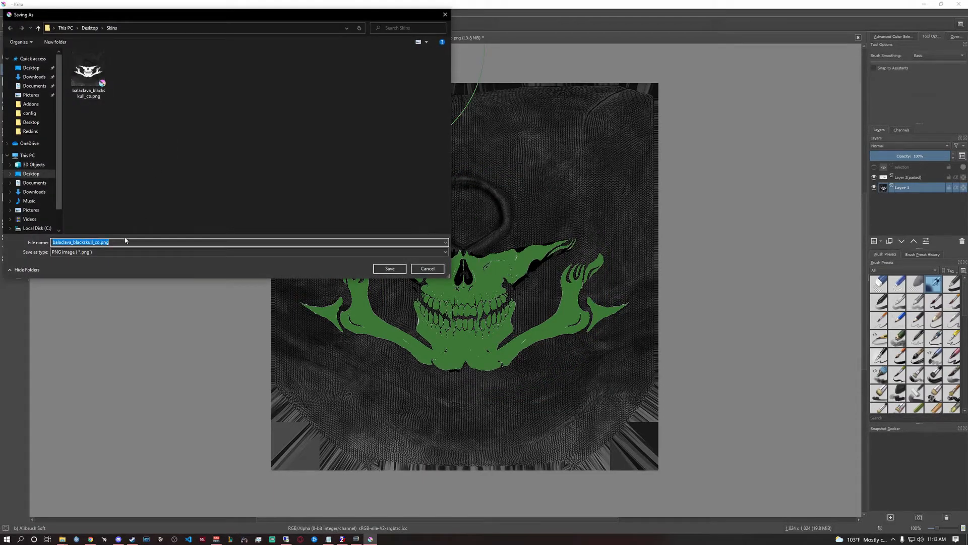
{"action": "left_click", "coordinate": [389, 268]}
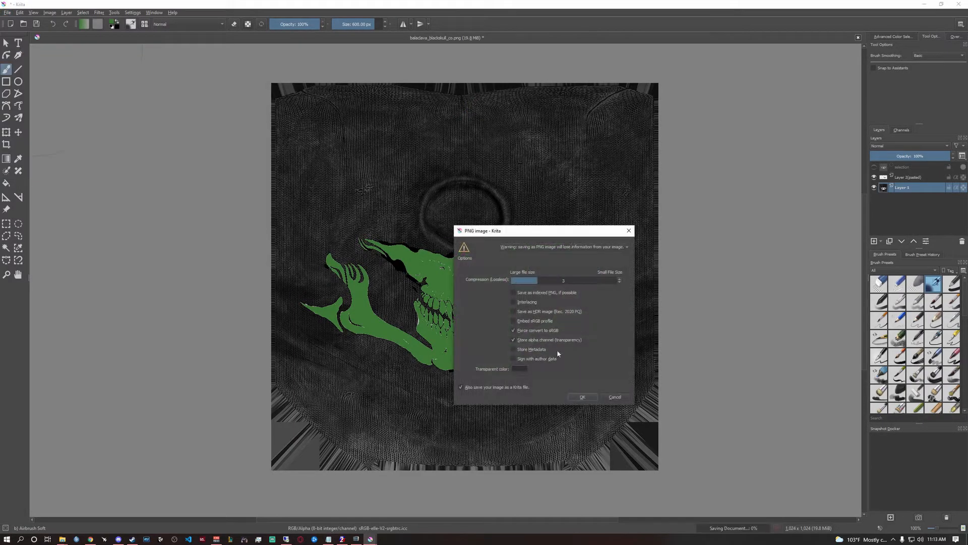
{"action": "left_click", "coordinate": [581, 396]}
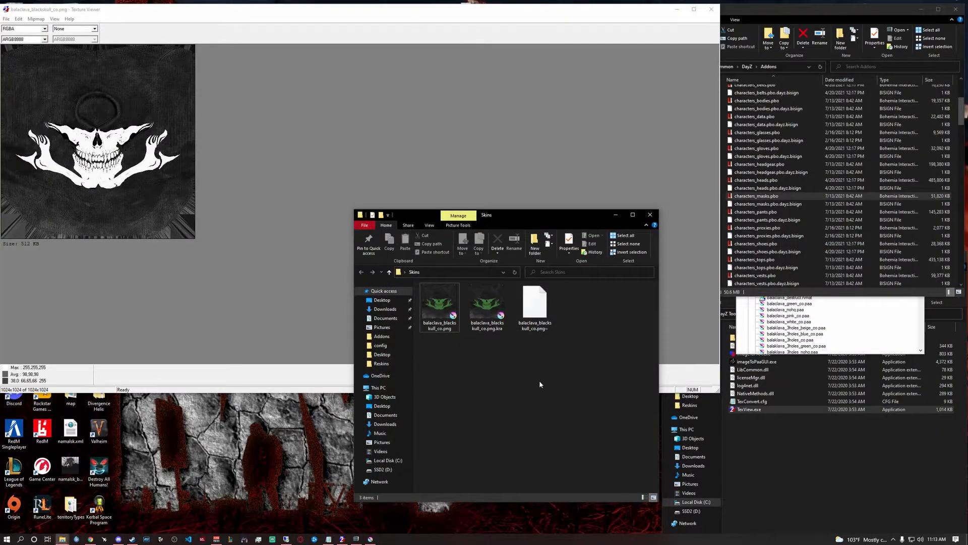
{"action": "mouse_move", "coordinate": [418, 301]}
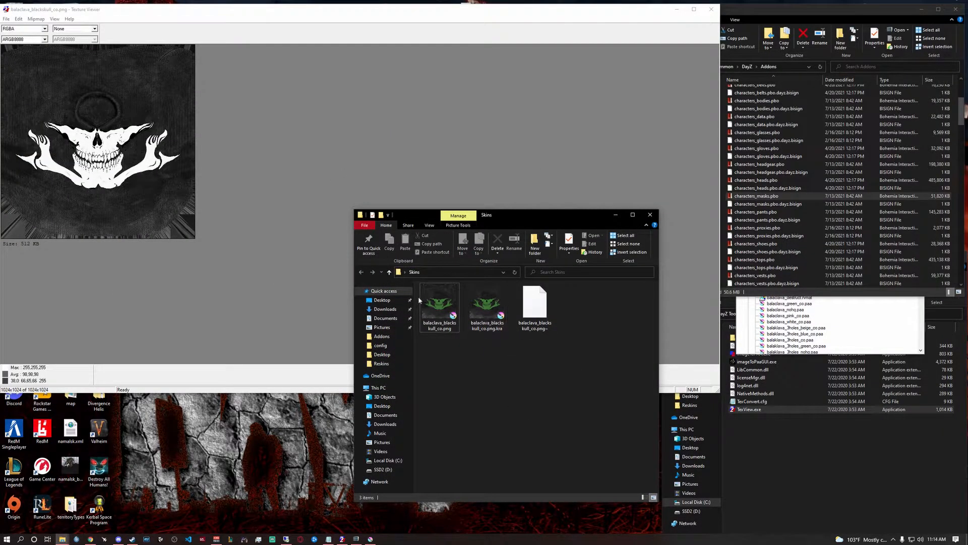
{"action": "left_click", "coordinate": [439, 307]}
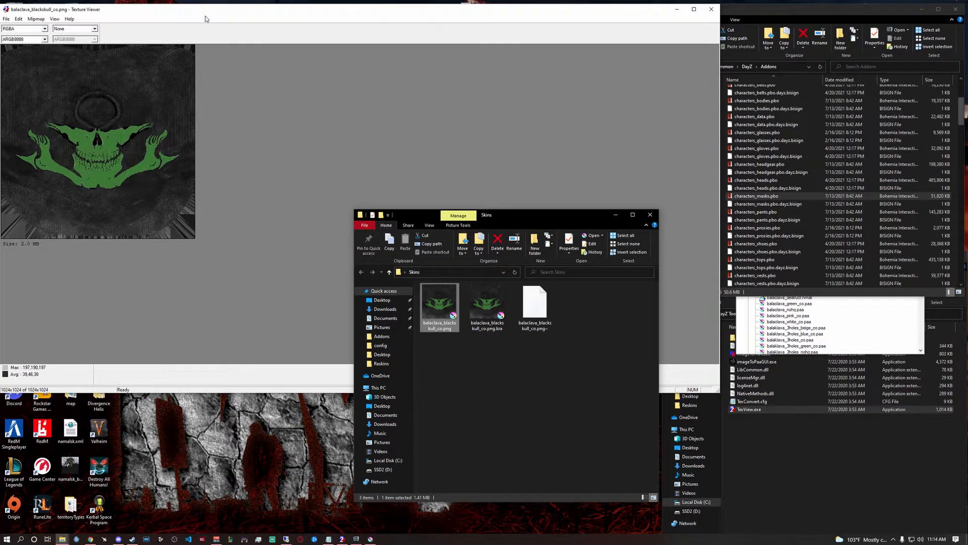
Save the green-skull texture from TexView 2 as balaclava_blackskull_co.paa (All Files type) into Skins
{"action": "left_click", "coordinate": [6, 18]}
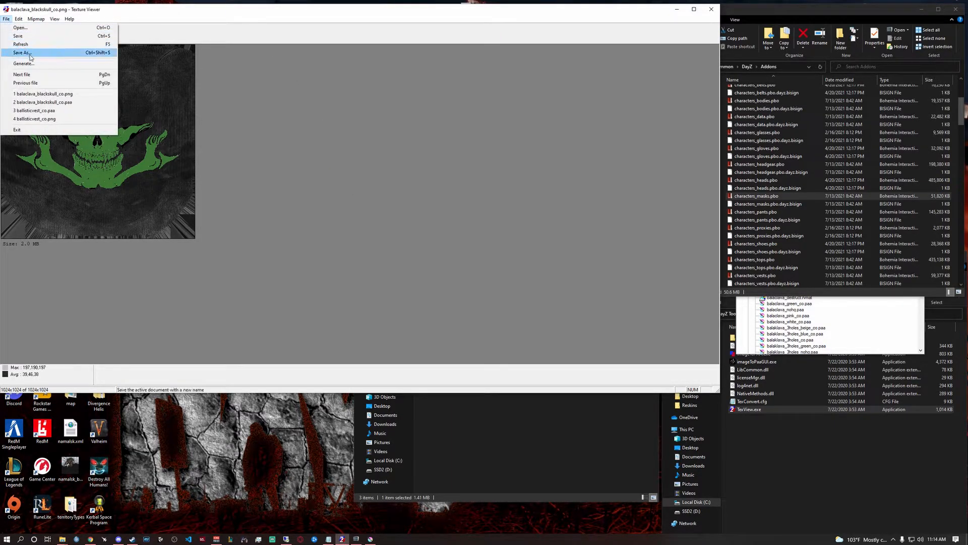
{"action": "left_click", "coordinate": [21, 52]}
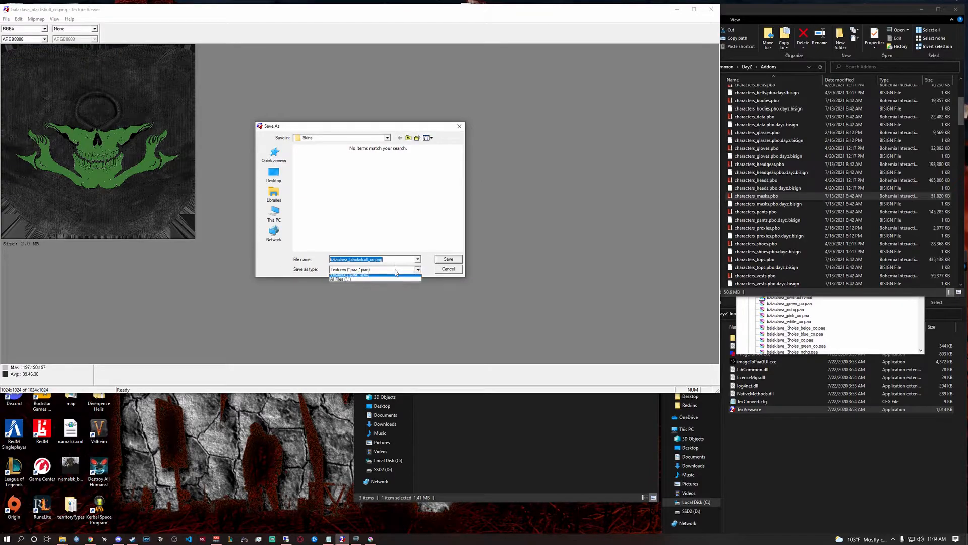
{"action": "left_click", "coordinate": [339, 278]}
{"action": "type", "text": "aa"}
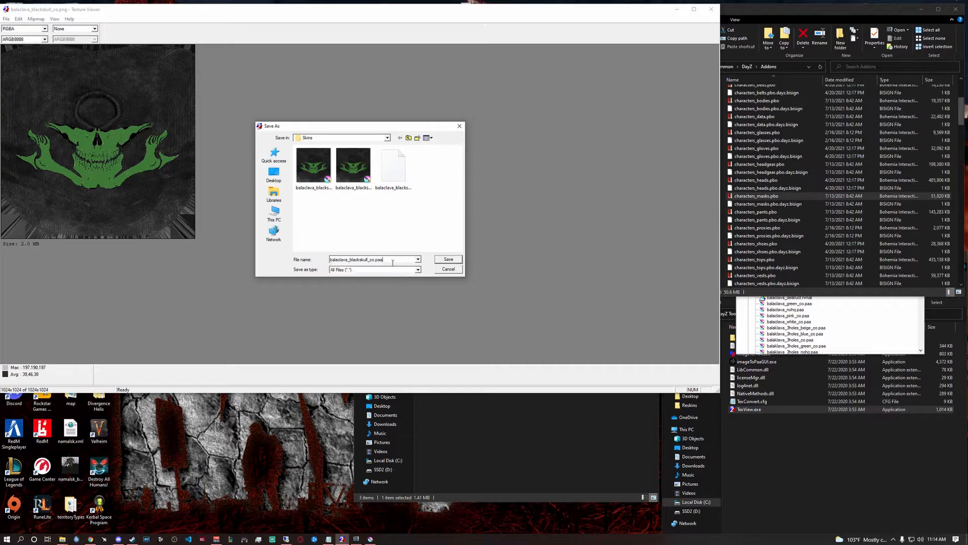
{"action": "left_click", "coordinate": [448, 259]}
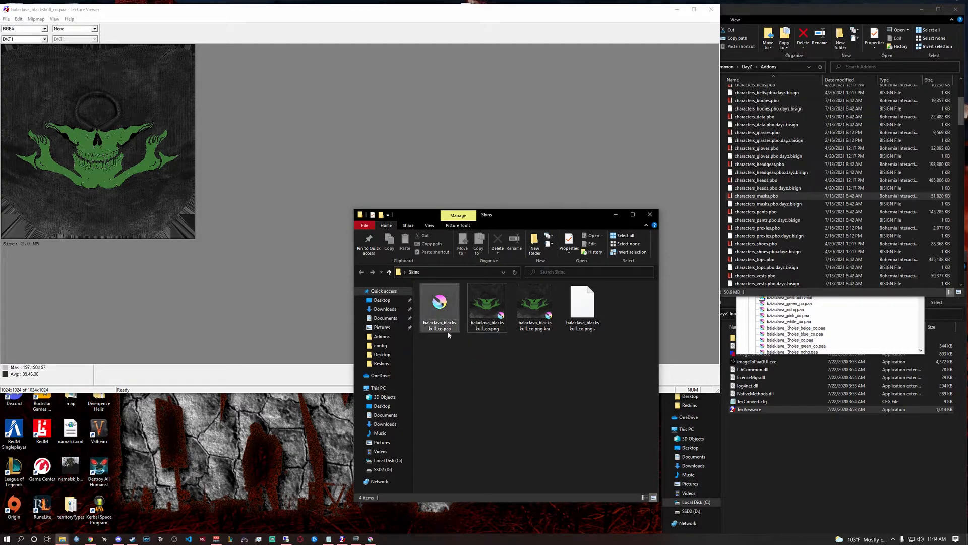
{"action": "mouse_move", "coordinate": [438, 312]}
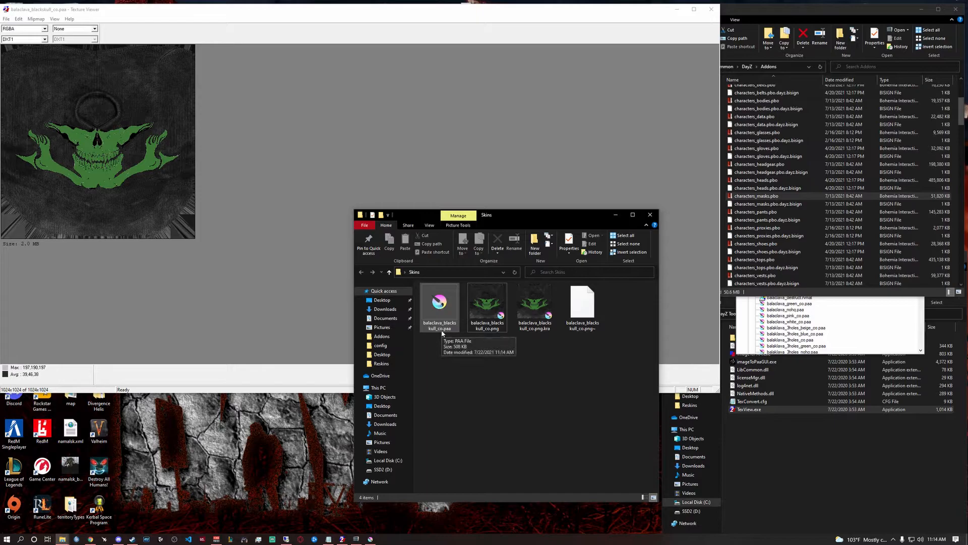
{"action": "left_click", "coordinate": [439, 303]}
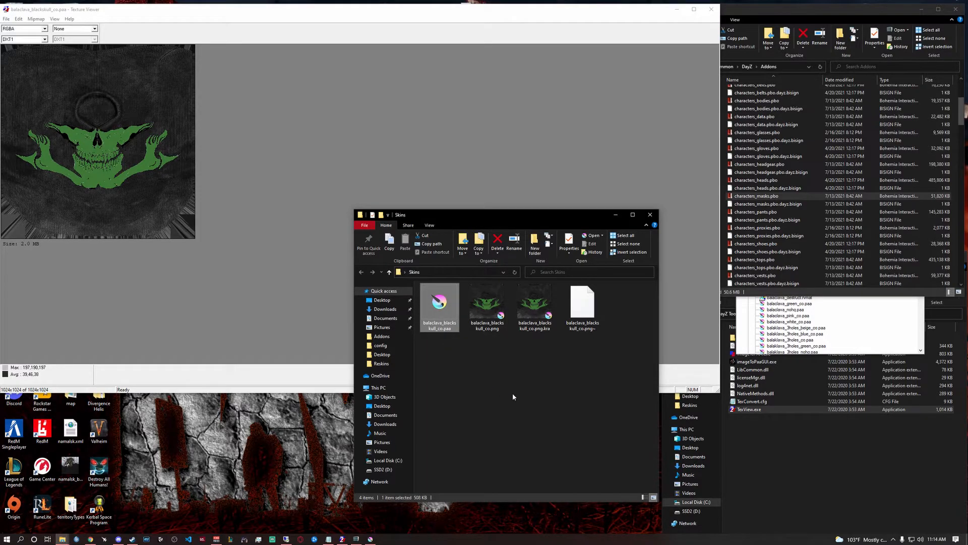